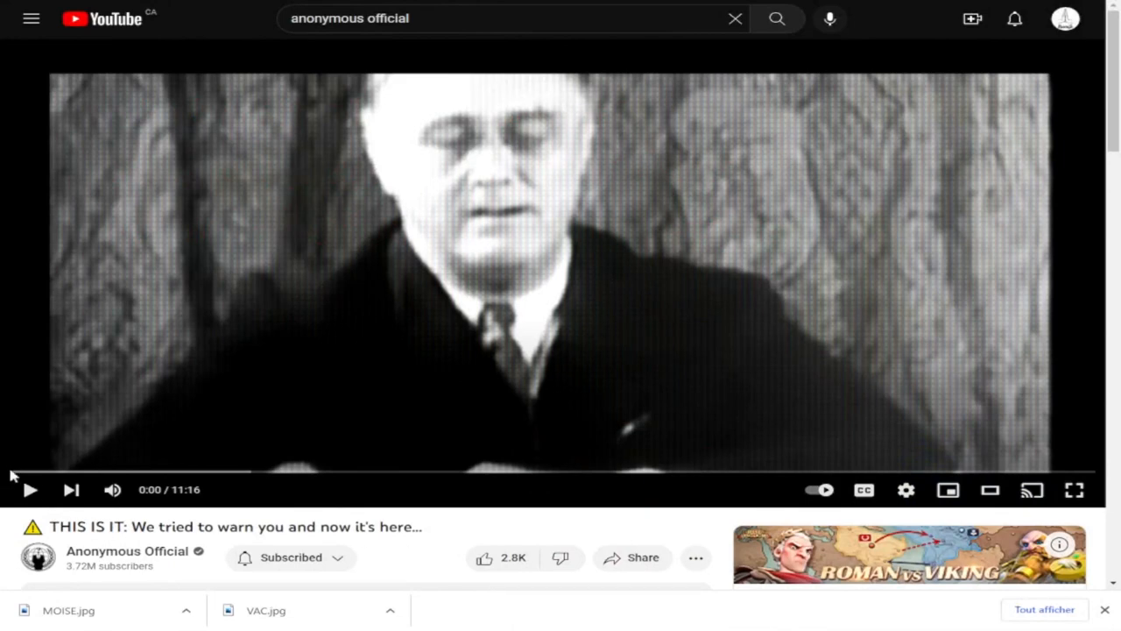
- Switch to the browser tab showing the Wikipedia 'Monnaie fiduciaire' article from its top
{"action": "left_click", "coordinate": [29, 490]}
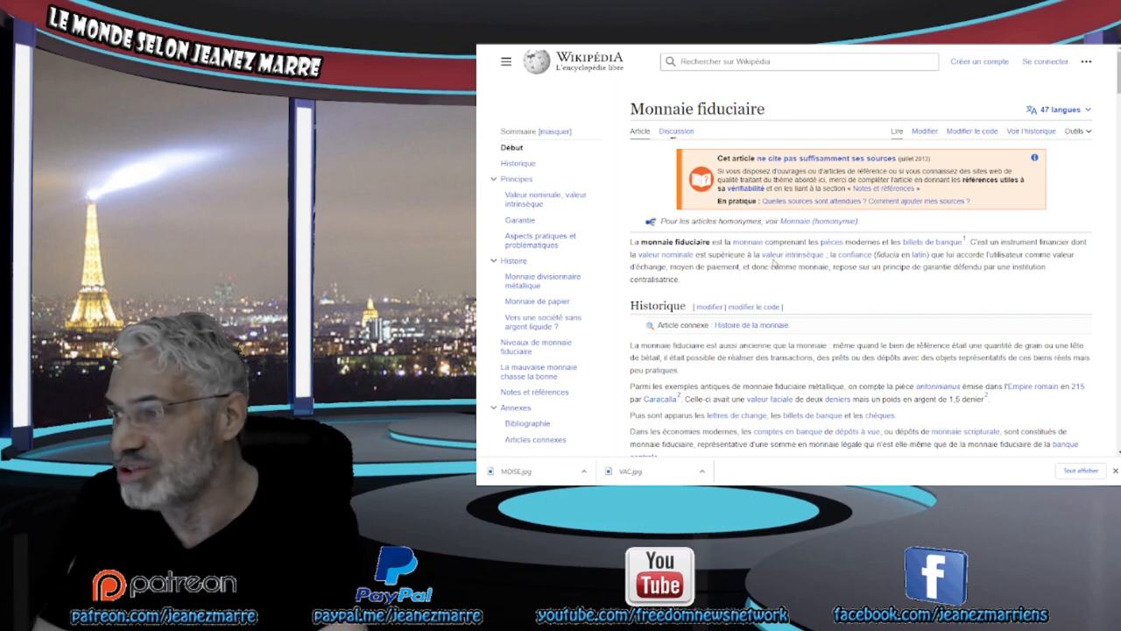
{"action": "mouse_move", "coordinate": [828, 328]}
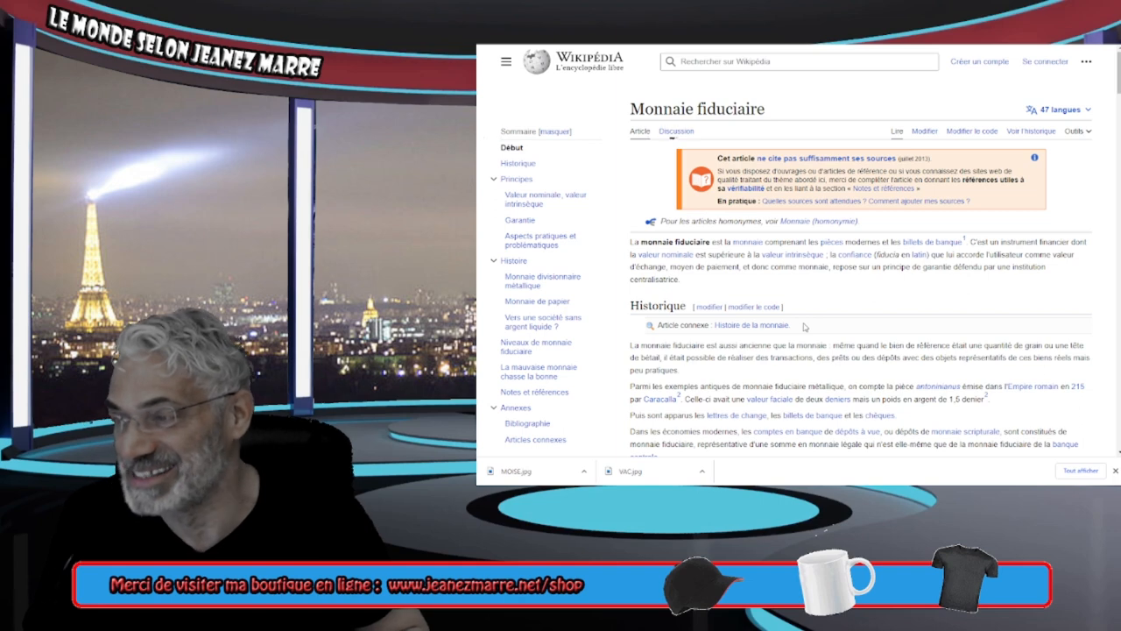
- Scroll the 'Monnaie fiduciaire' article down past Historique to the start of Principes
{"action": "scroll", "scroll_direction": "down", "scroll_amount": 3}
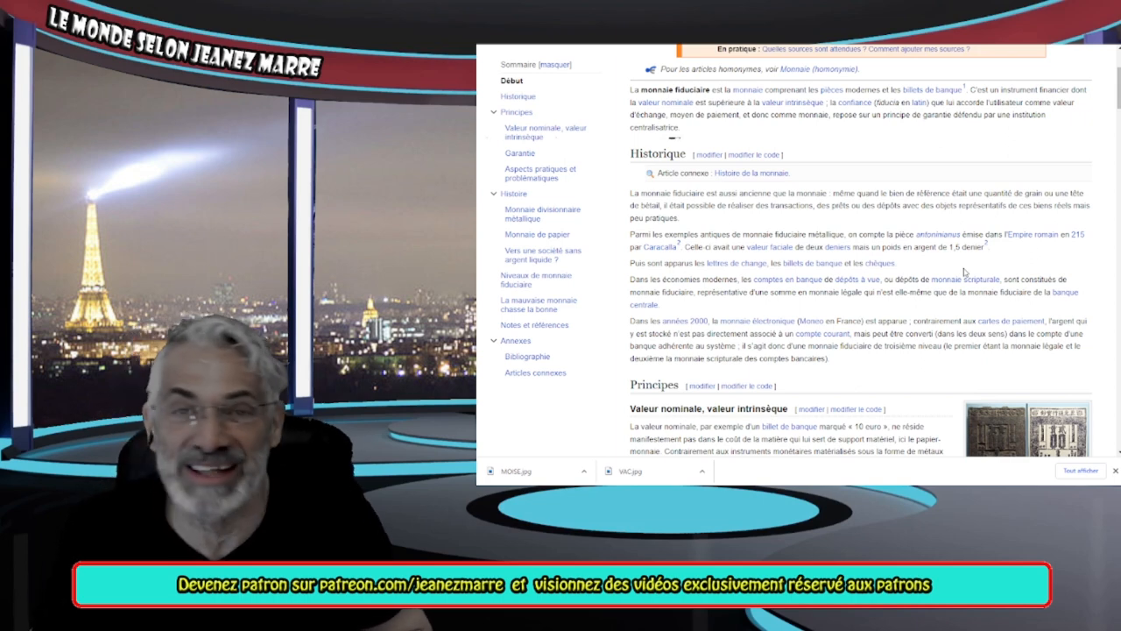
{"action": "mouse_move", "coordinate": [968, 273]}
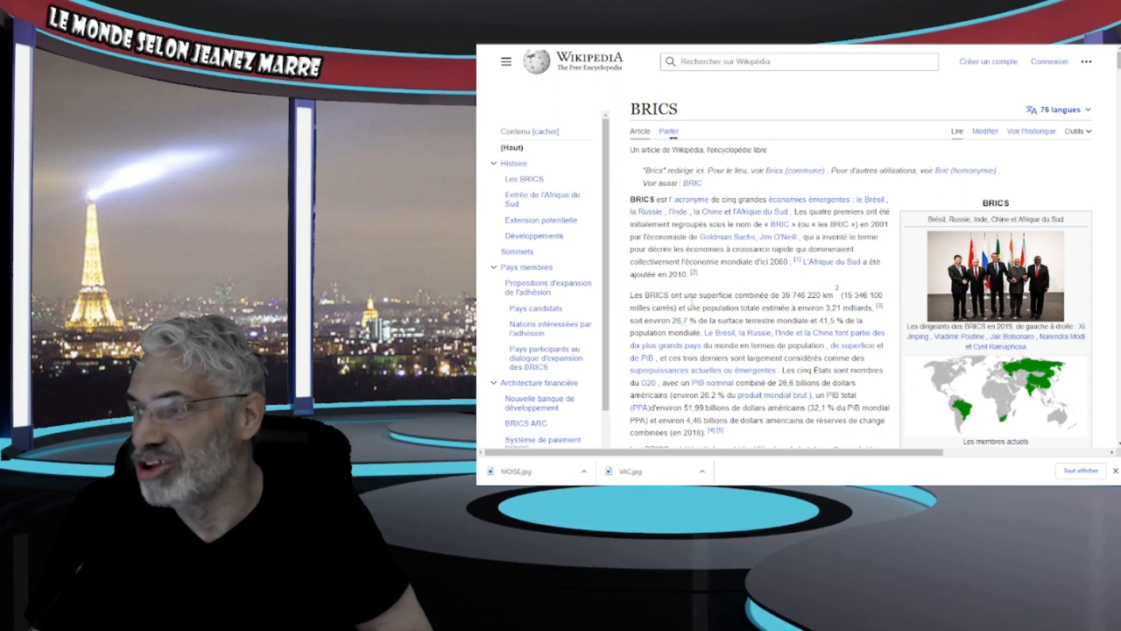
- Scroll the French BRICS Wikipedia article through its introduction, leaders' photo and member map
{"action": "scroll", "scroll_direction": "down", "scroll_amount": 3}
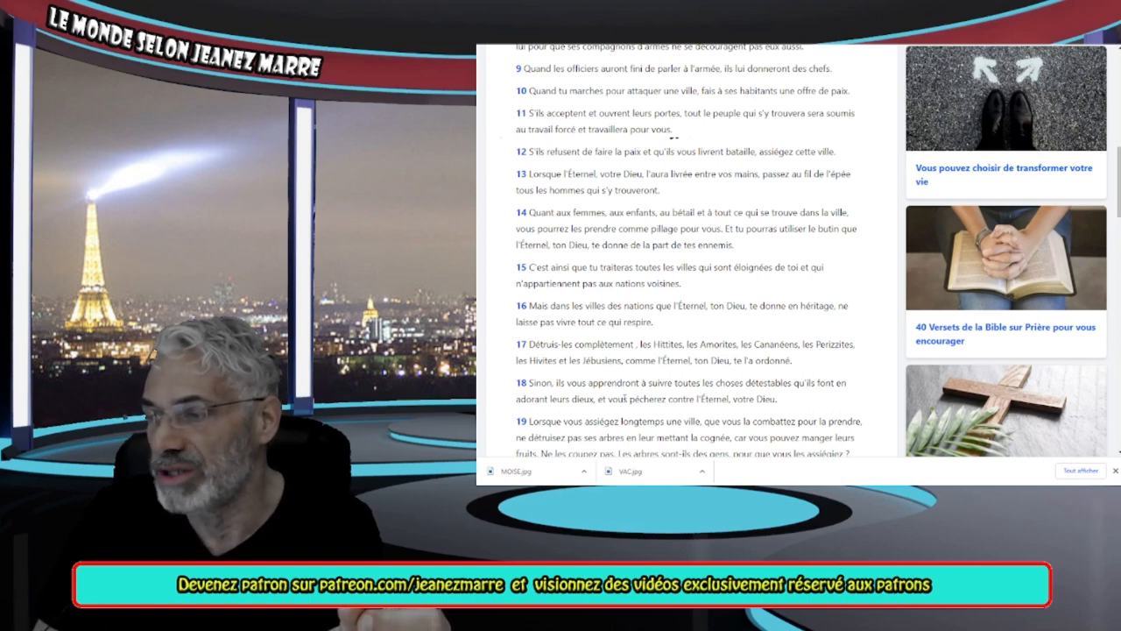
{"action": "mouse_move", "coordinate": [644, 411]}
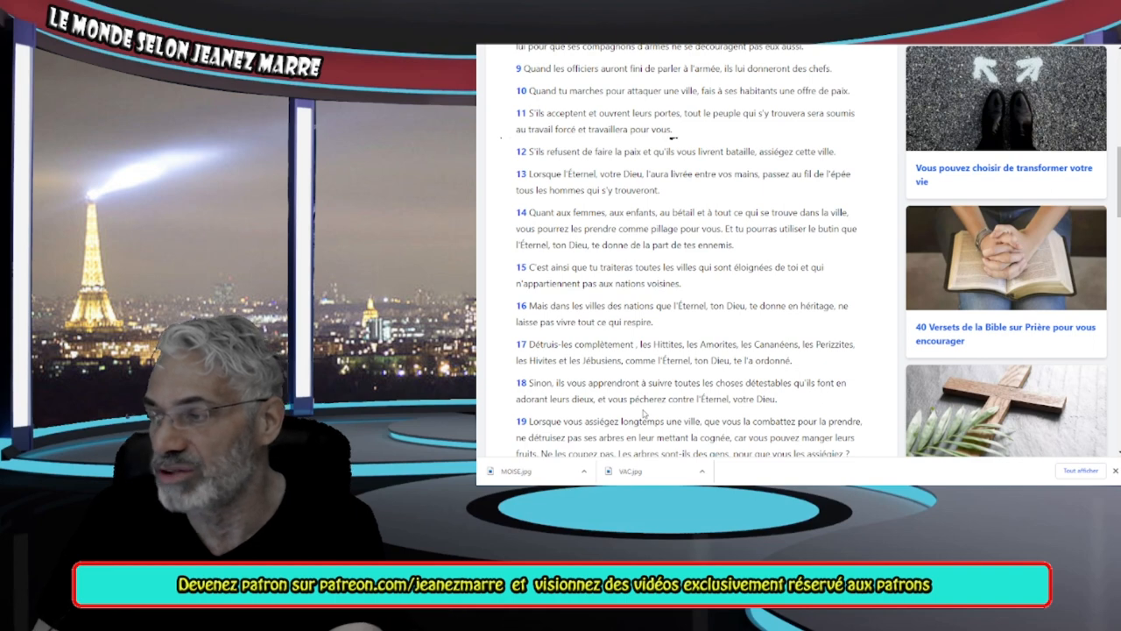